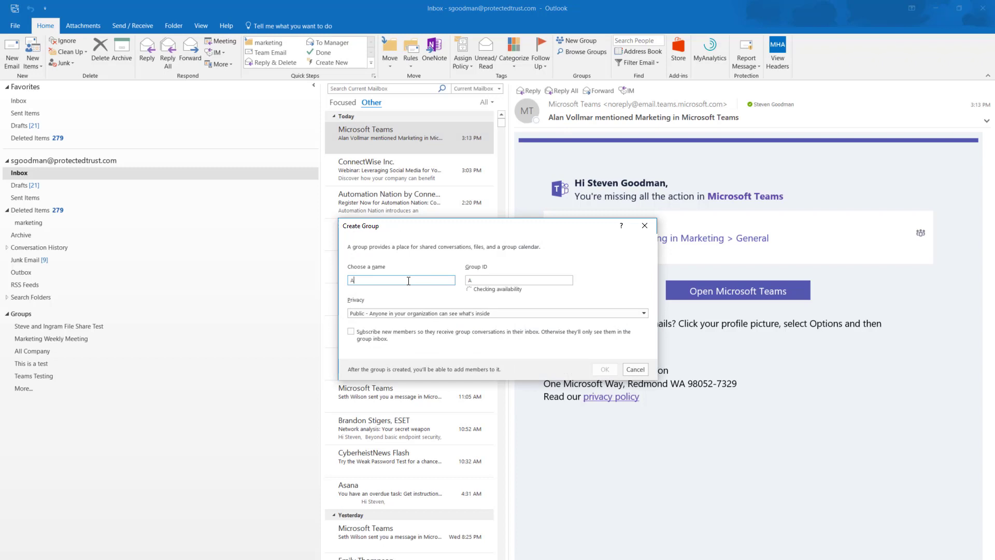
Set the new group's Privacy option to Private.
{"action": "left_click", "coordinate": [641, 313]}
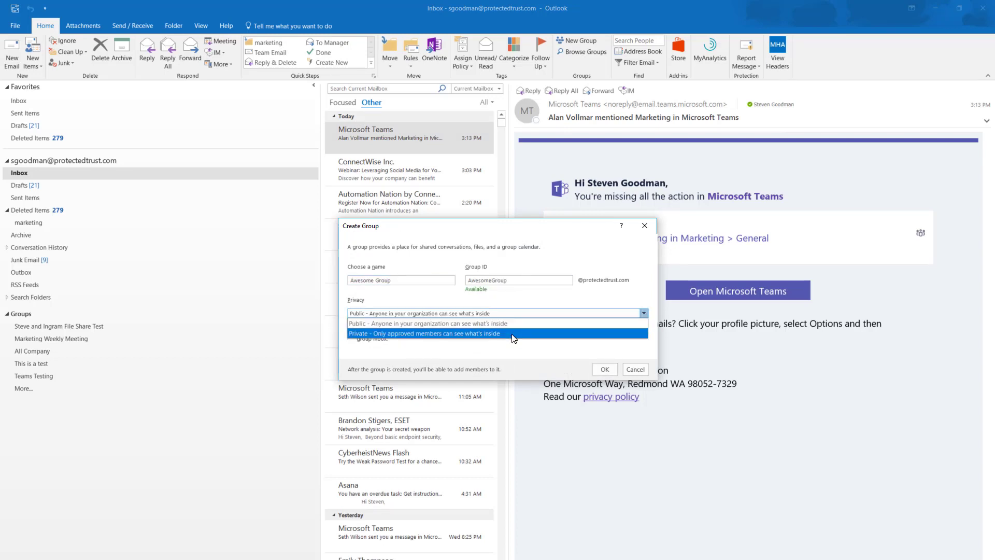
{"action": "left_click", "coordinate": [604, 369]}
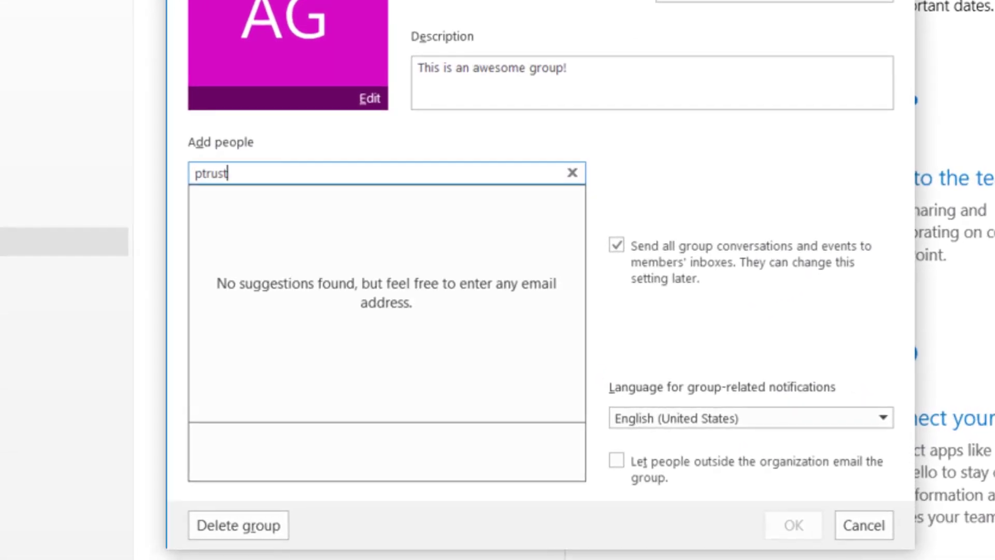
Enter part of the guest's address ('.guest@') in Add people.
{"action": "type", "text": ".guest@"}
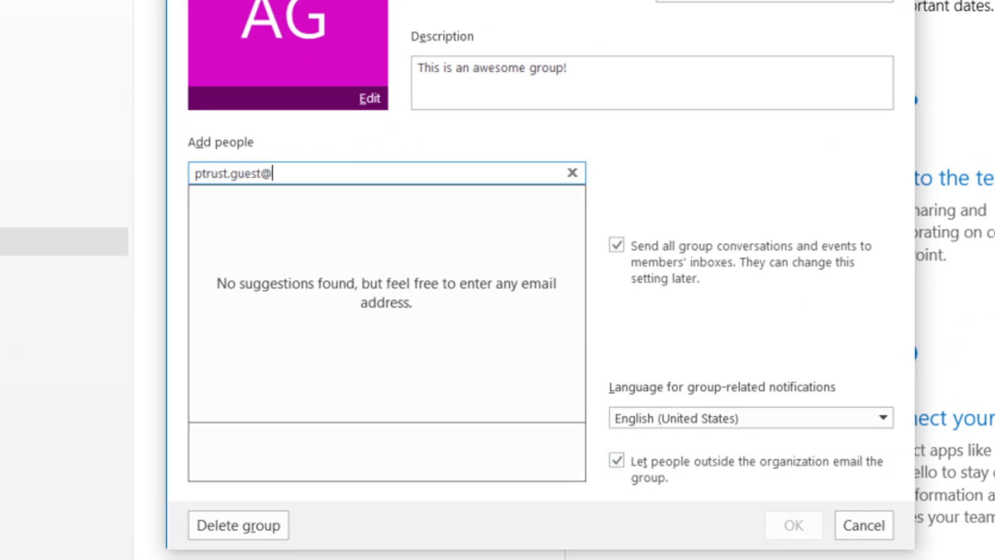
{"action": "left_click", "coordinate": [792, 525]}
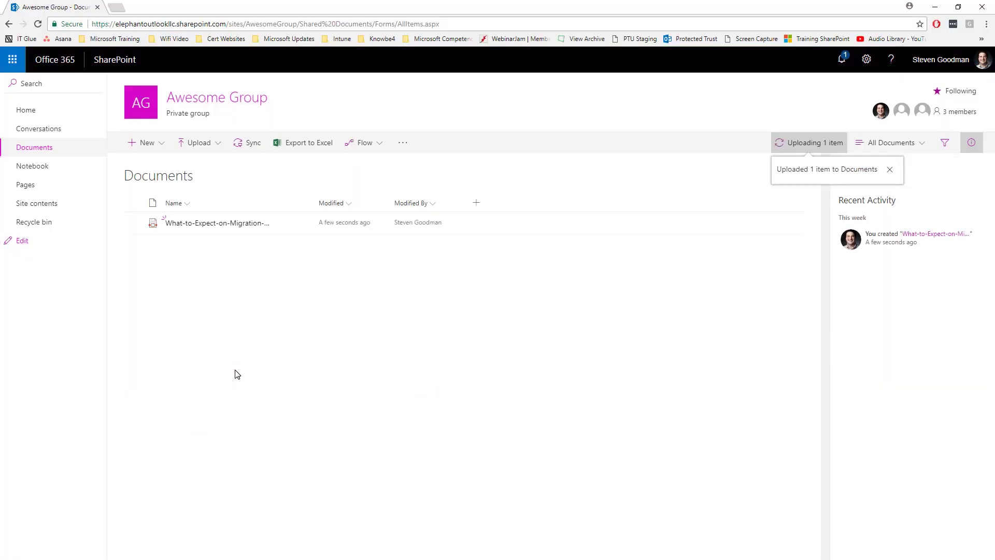
Leave SharePoint, bring Outlook forward, and start a New Group.
{"action": "left_click", "coordinate": [198, 142]}
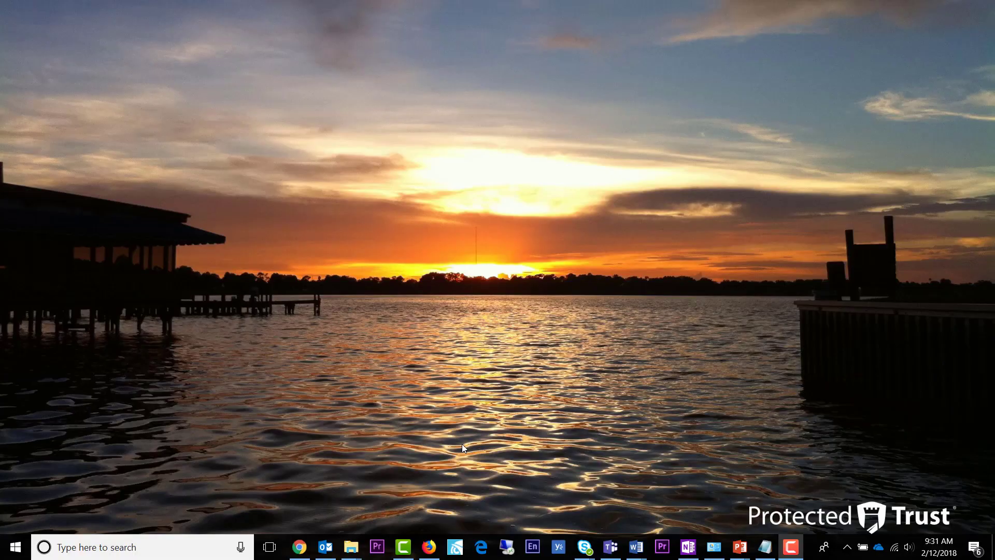
{"action": "left_click", "coordinate": [325, 546]}
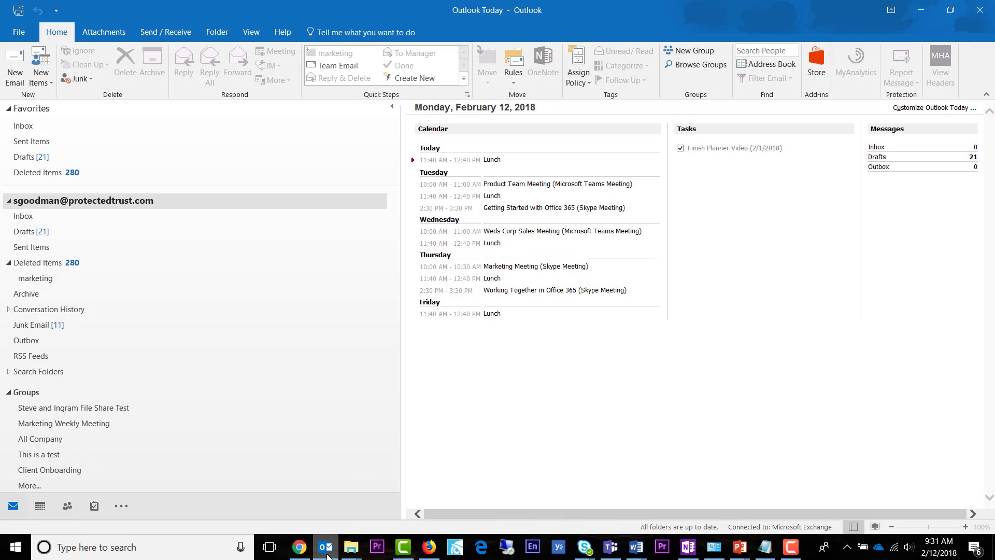
{"action": "mouse_move", "coordinate": [518, 62]}
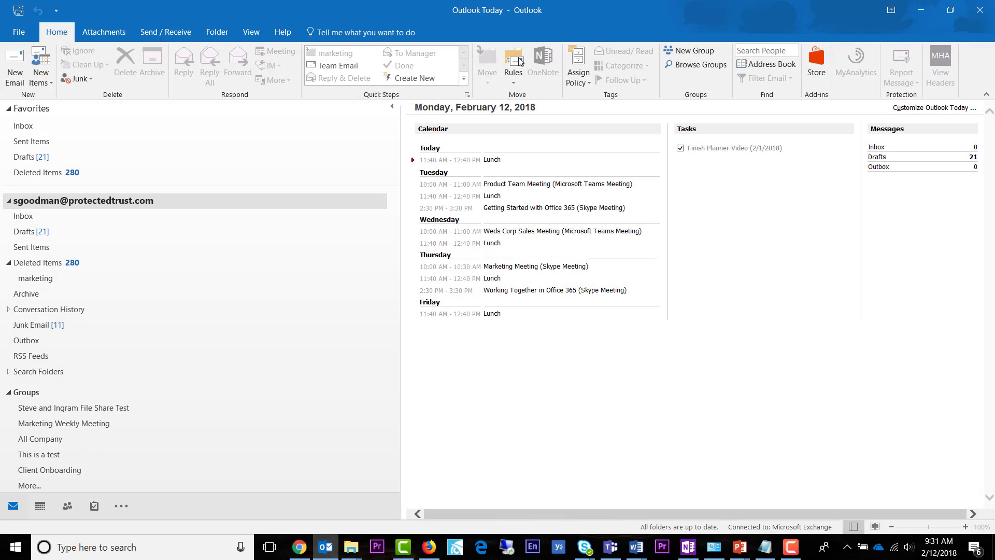
{"action": "left_click", "coordinate": [689, 50]}
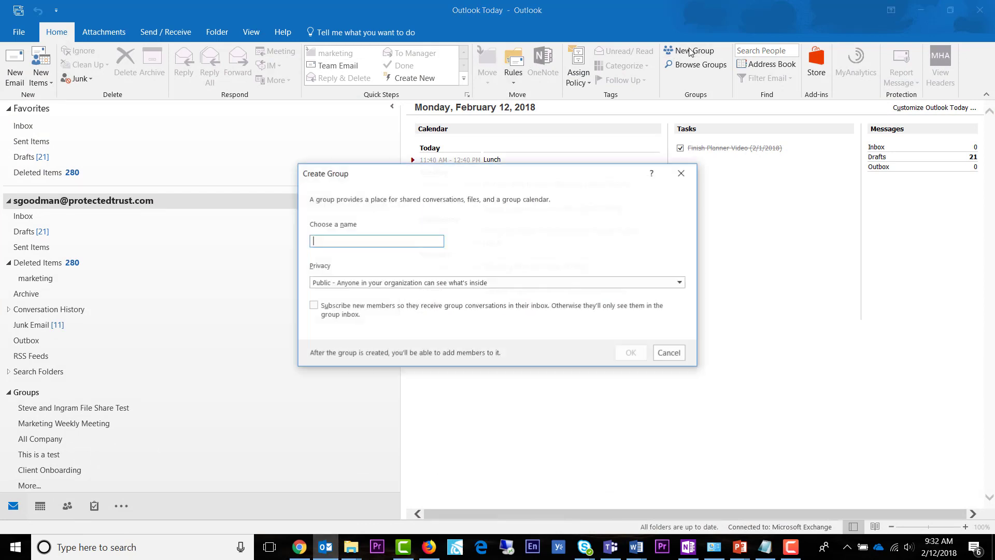
Create 'Awesome Group' as private with new members subscribed to conversations.
{"action": "type", "text": "Awe"}
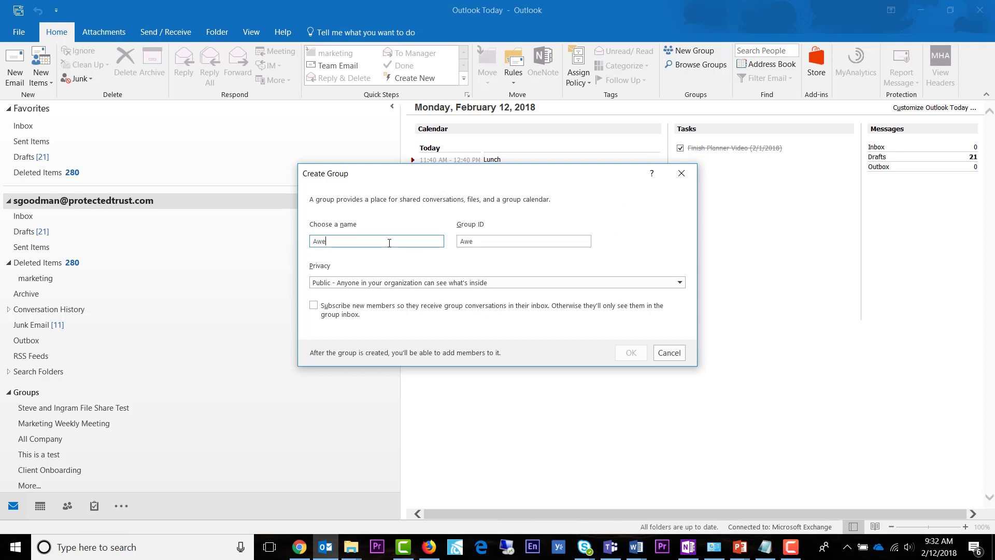
{"action": "type", "text": "some Group"}
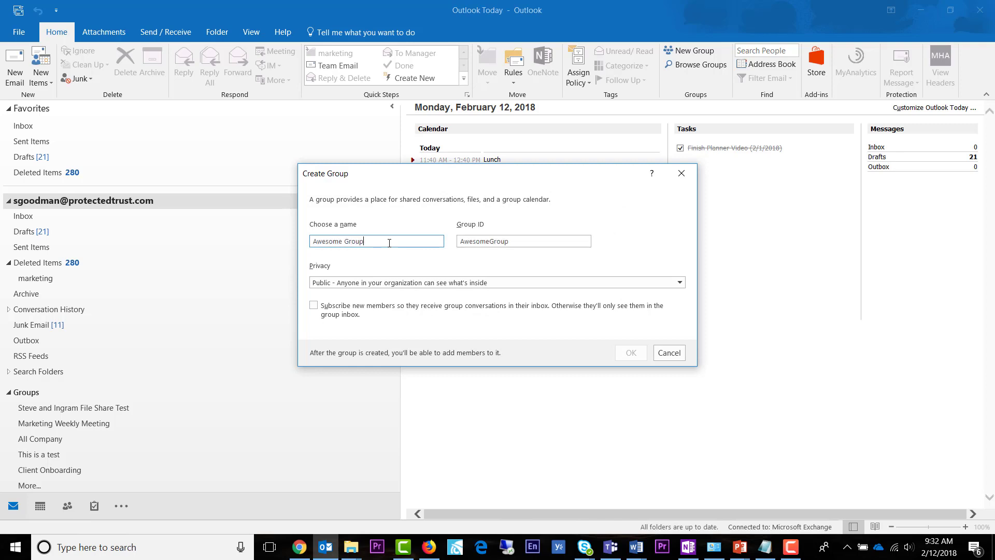
{"action": "mouse_move", "coordinate": [411, 282]}
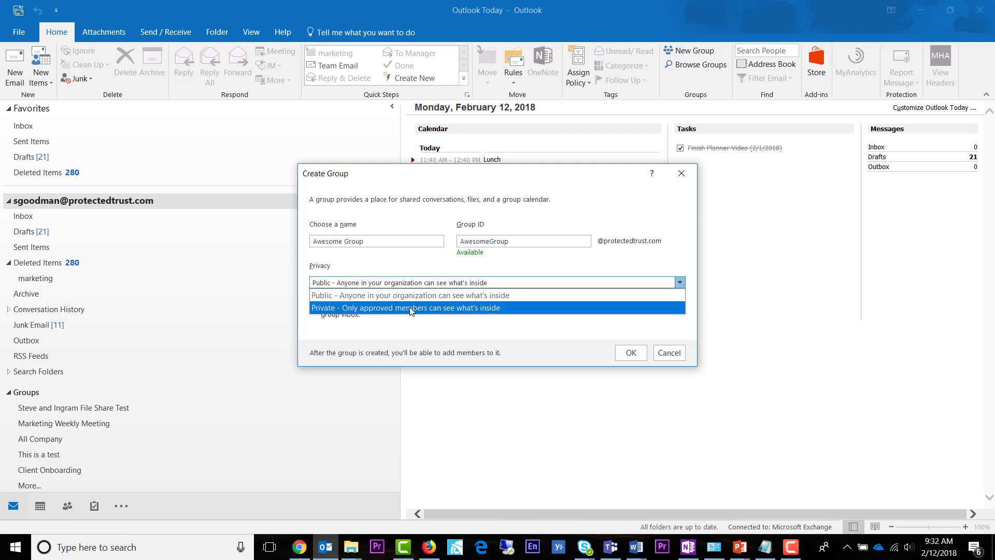
{"action": "left_click", "coordinate": [404, 307]}
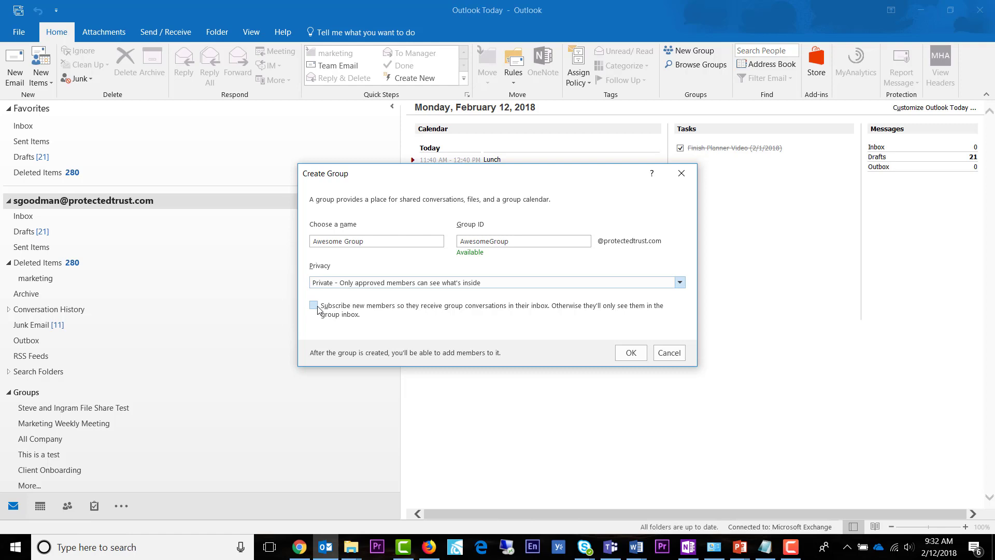
{"action": "left_click", "coordinate": [313, 306]}
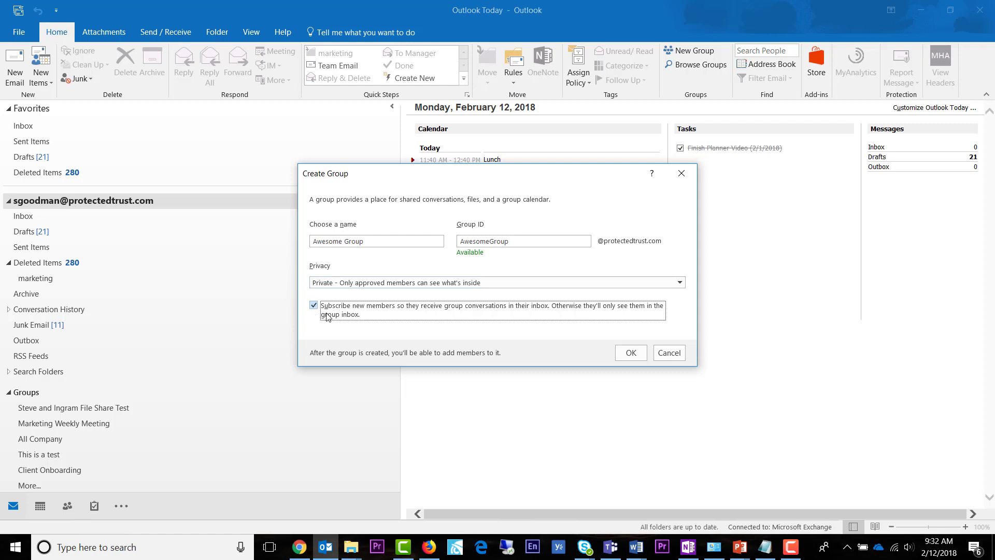
{"action": "left_click", "coordinate": [630, 353]}
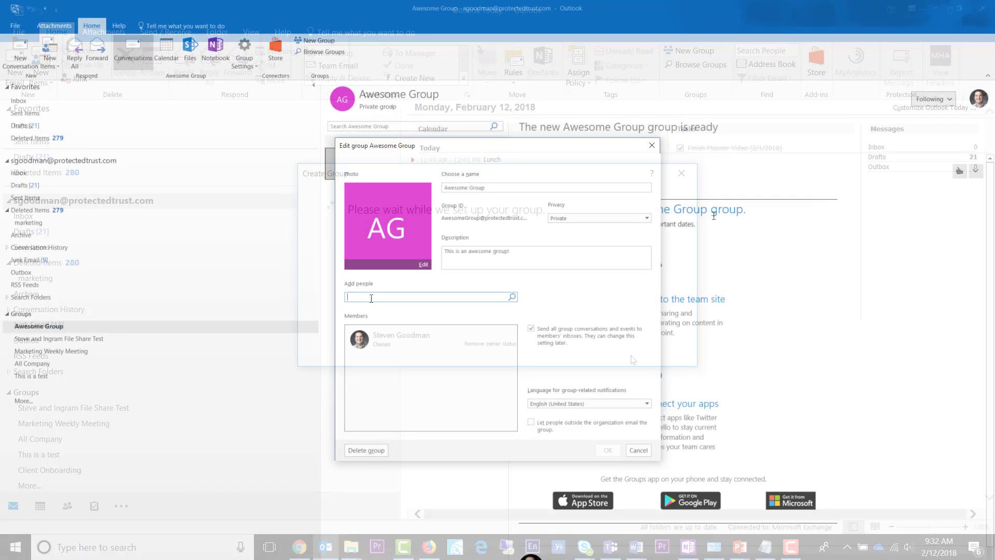
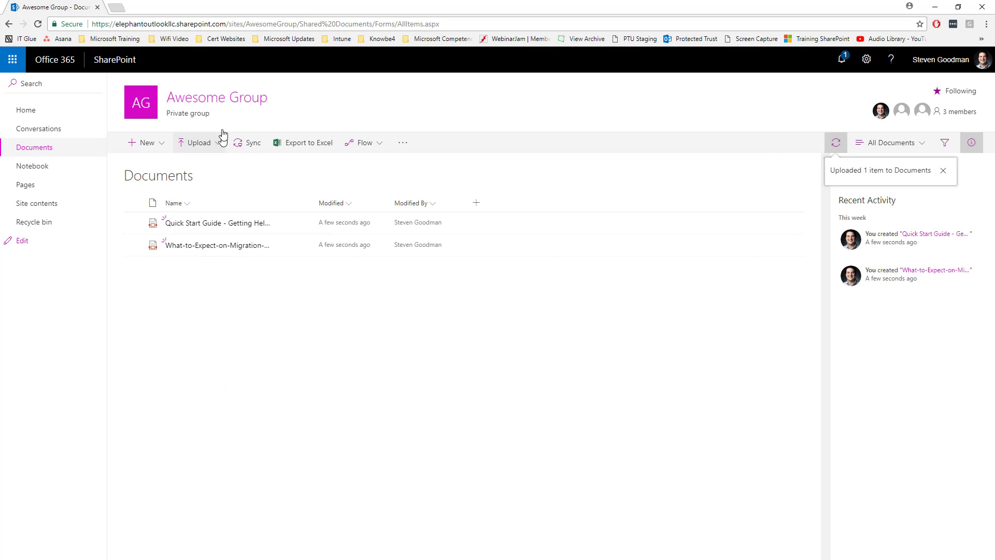
Upload the Quick Start Guide to the Awesome Group documents library.
{"action": "left_click", "coordinate": [198, 142]}
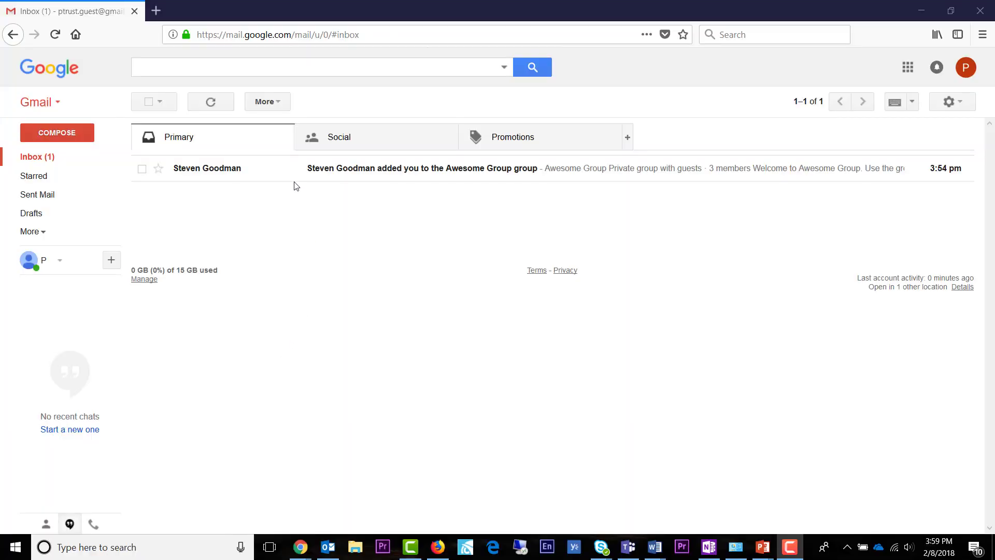
Open the 'added you to Awesome Group' email and scroll to its links.
{"action": "left_click", "coordinate": [421, 168]}
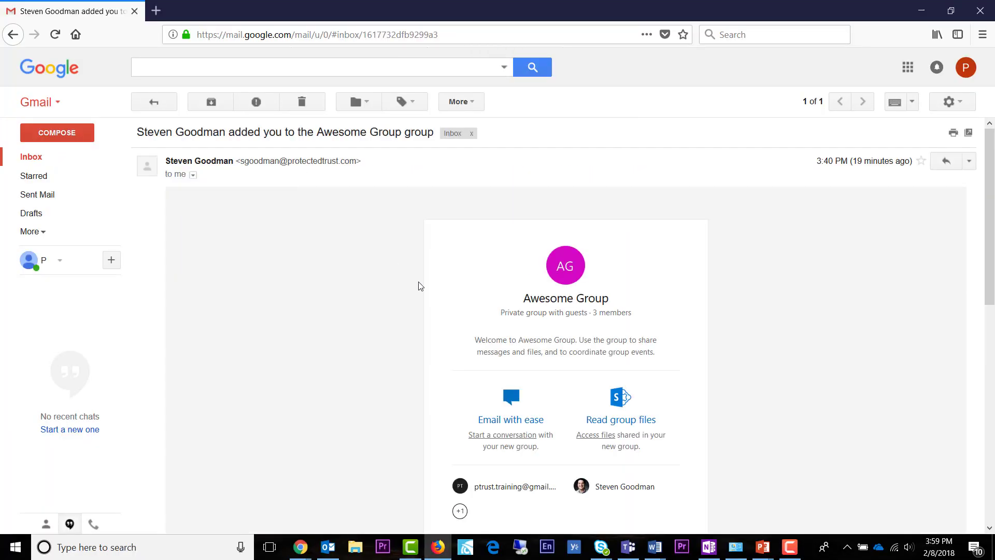
{"action": "scroll", "scroll_direction": "down", "scroll_amount": 3}
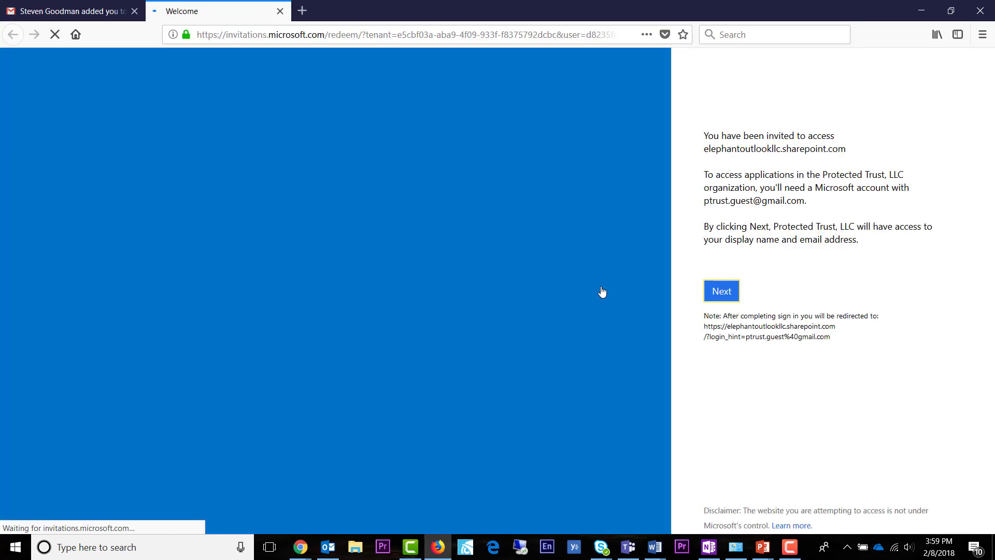
Accept the invitation and enter a password for the guest's new Microsoft account.
{"action": "left_click", "coordinate": [721, 291]}
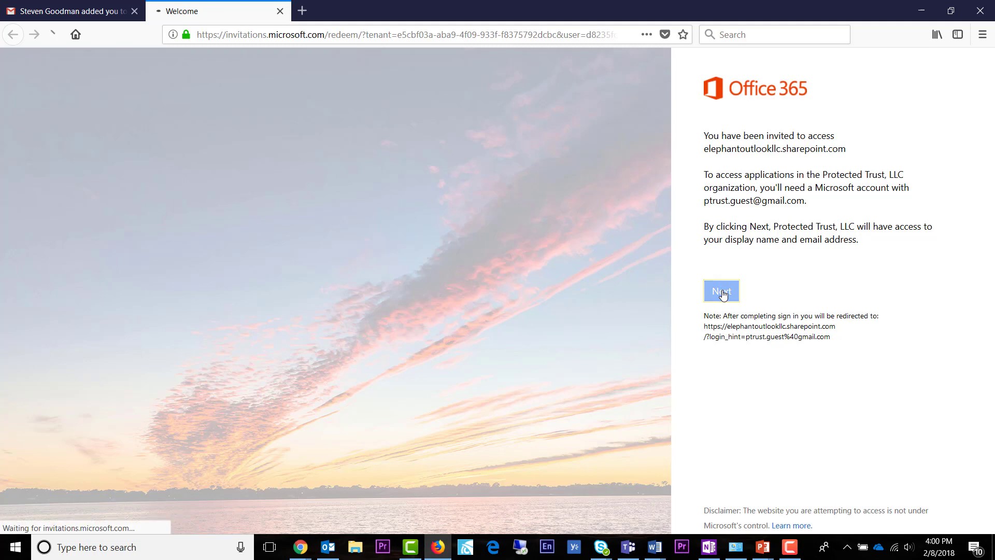
{"action": "left_click", "coordinate": [721, 291]}
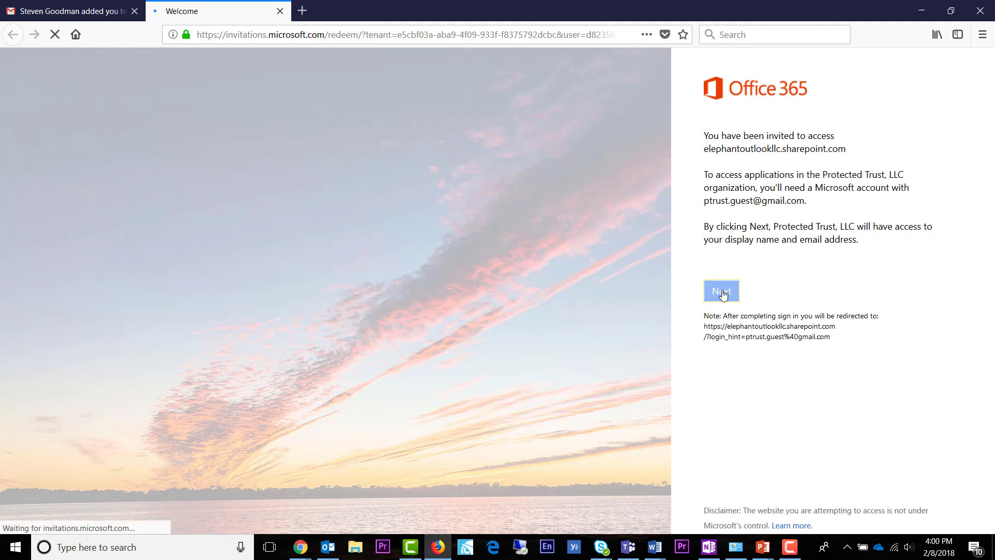
{"action": "left_click", "coordinate": [721, 290]}
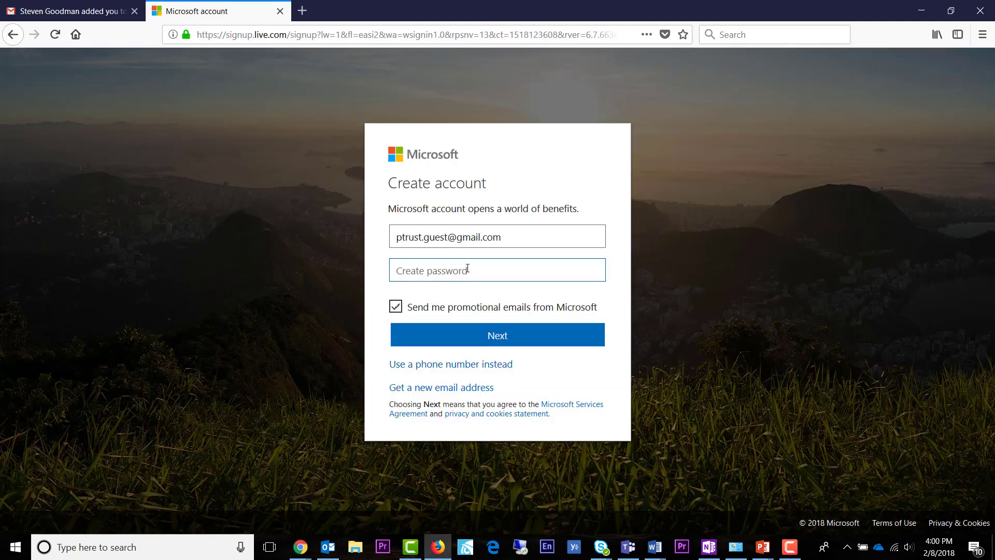
{"action": "type", "text": "password"}
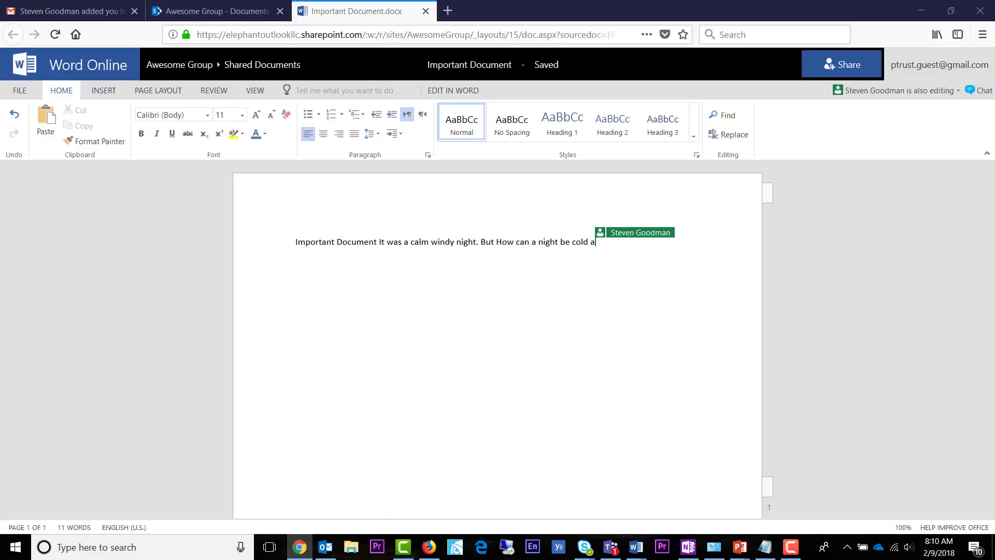
Type 'AND windy' at the end of the Important Document sentence.
{"action": "type", "text": "AND"}
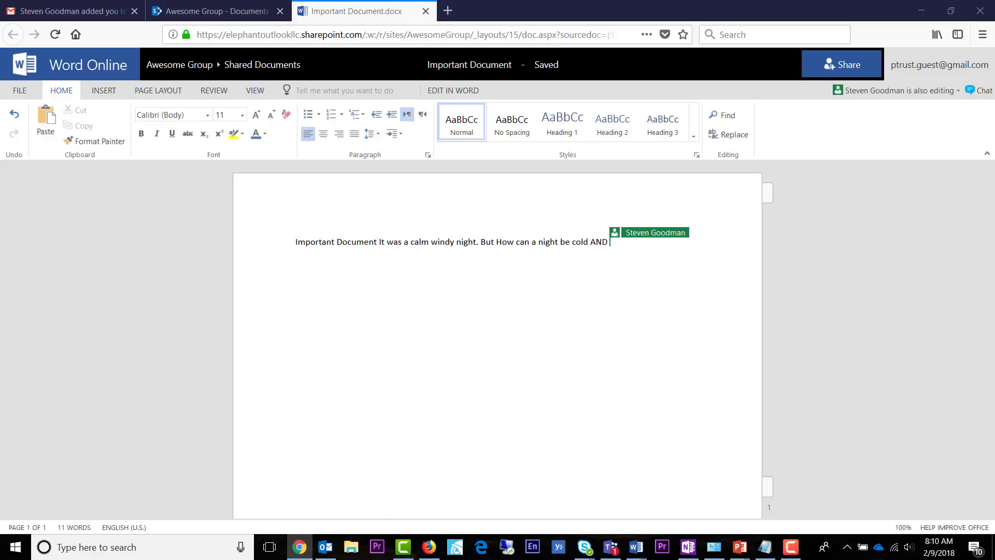
{"action": "type", "text": "windy"}
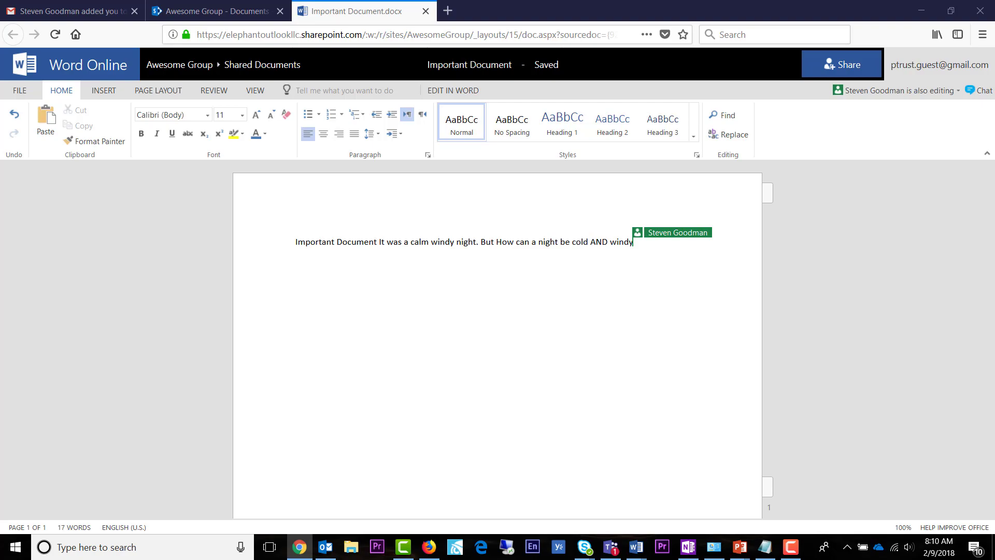